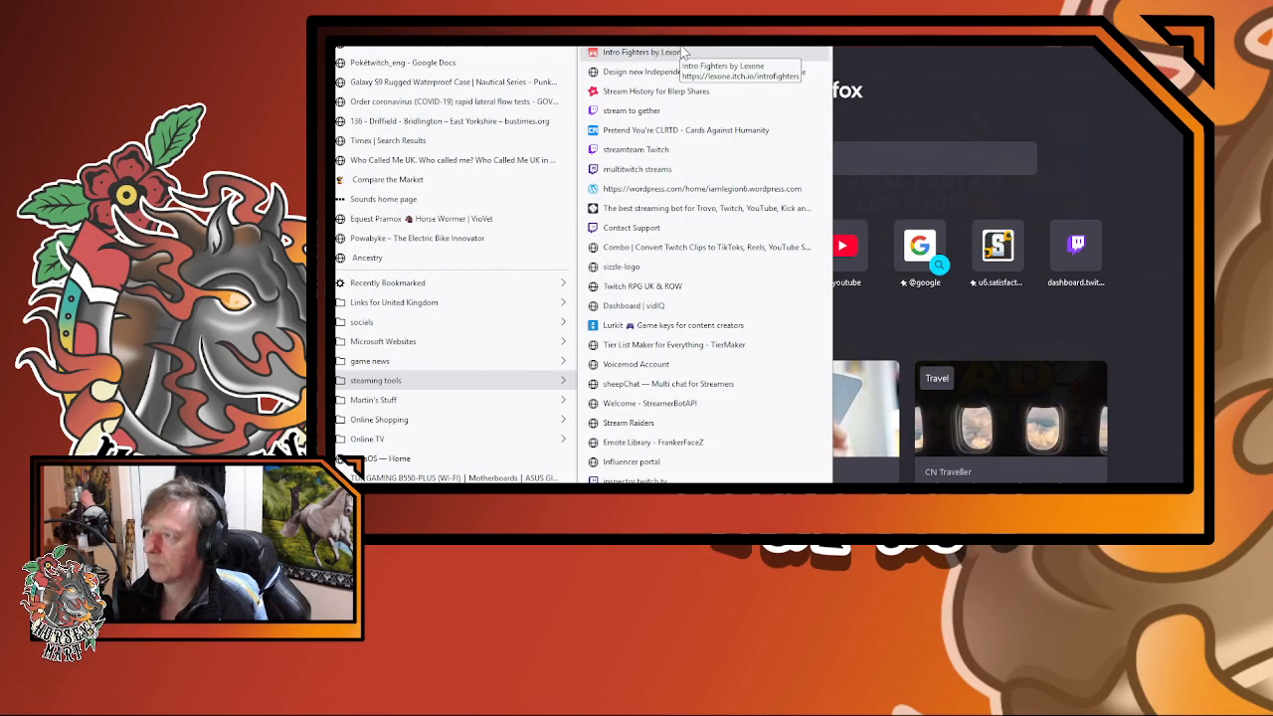
pyautogui.moveTo(691, 52)
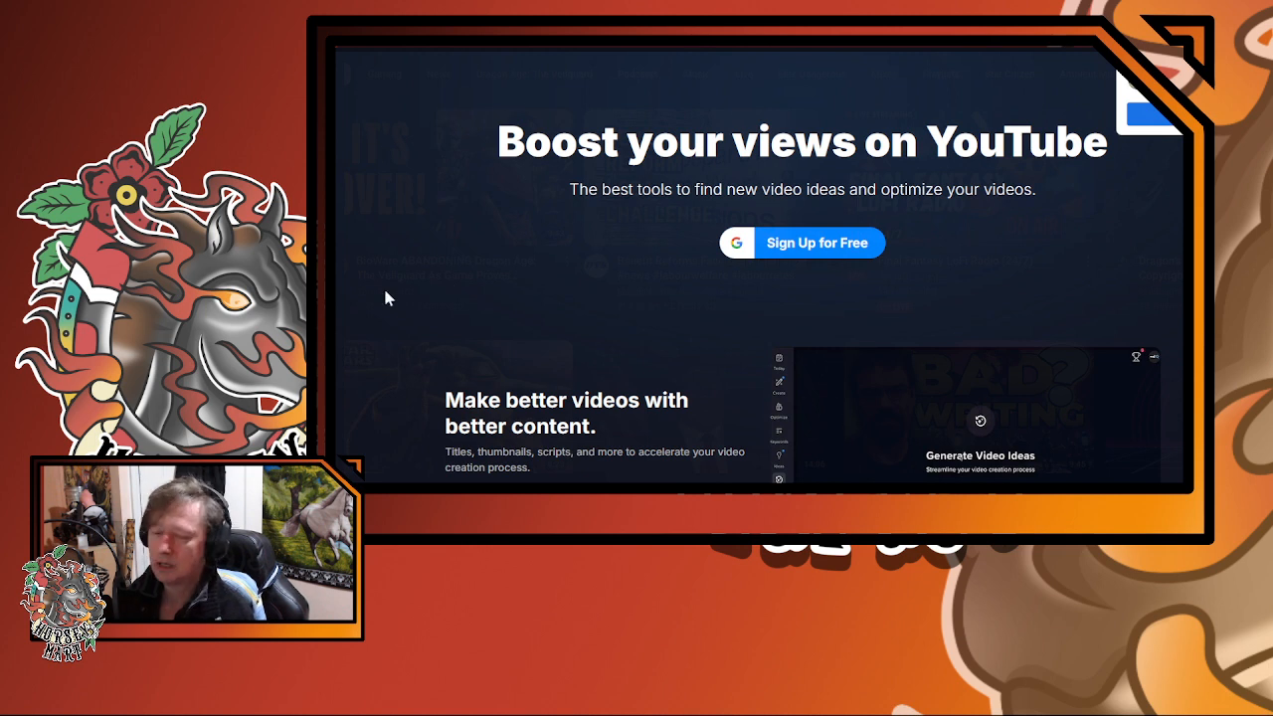
pyautogui.moveTo(433, 293)
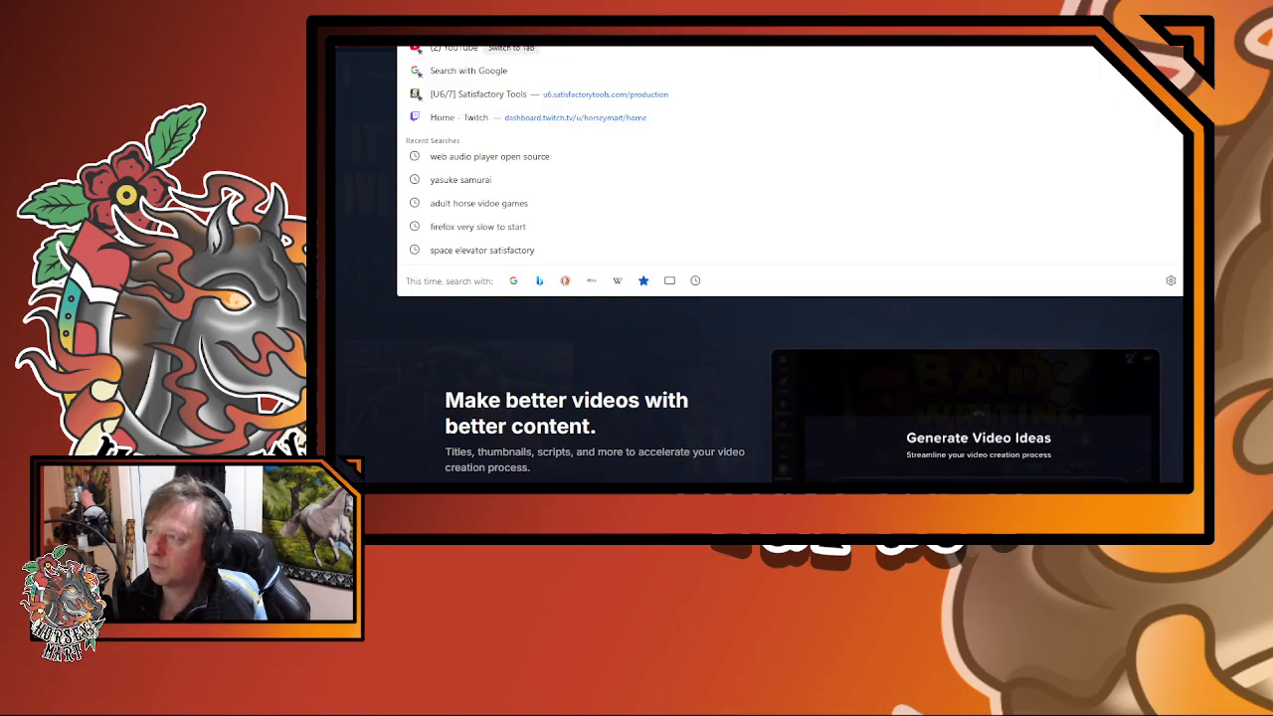
# Bring up the Boost plan checkout with its 7-day free trial, then dismiss it
pyautogui.rightClick(497, 89)
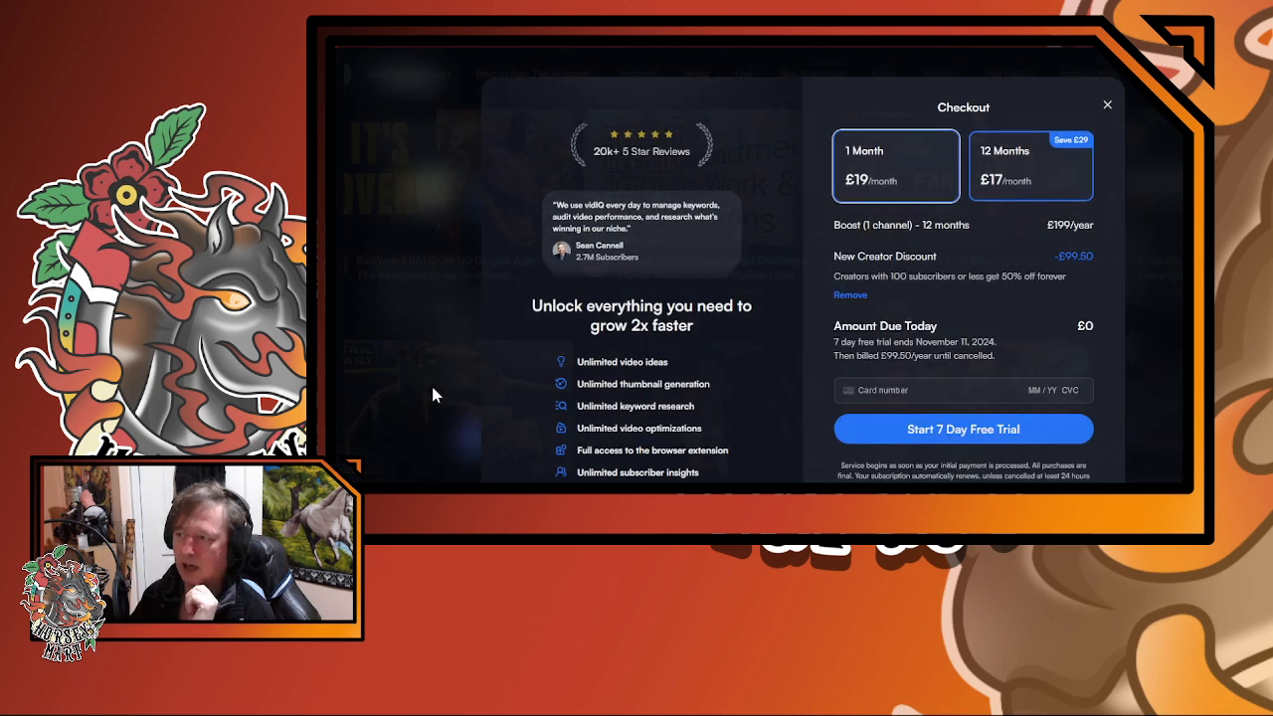
pyautogui.moveTo(1042, 142)
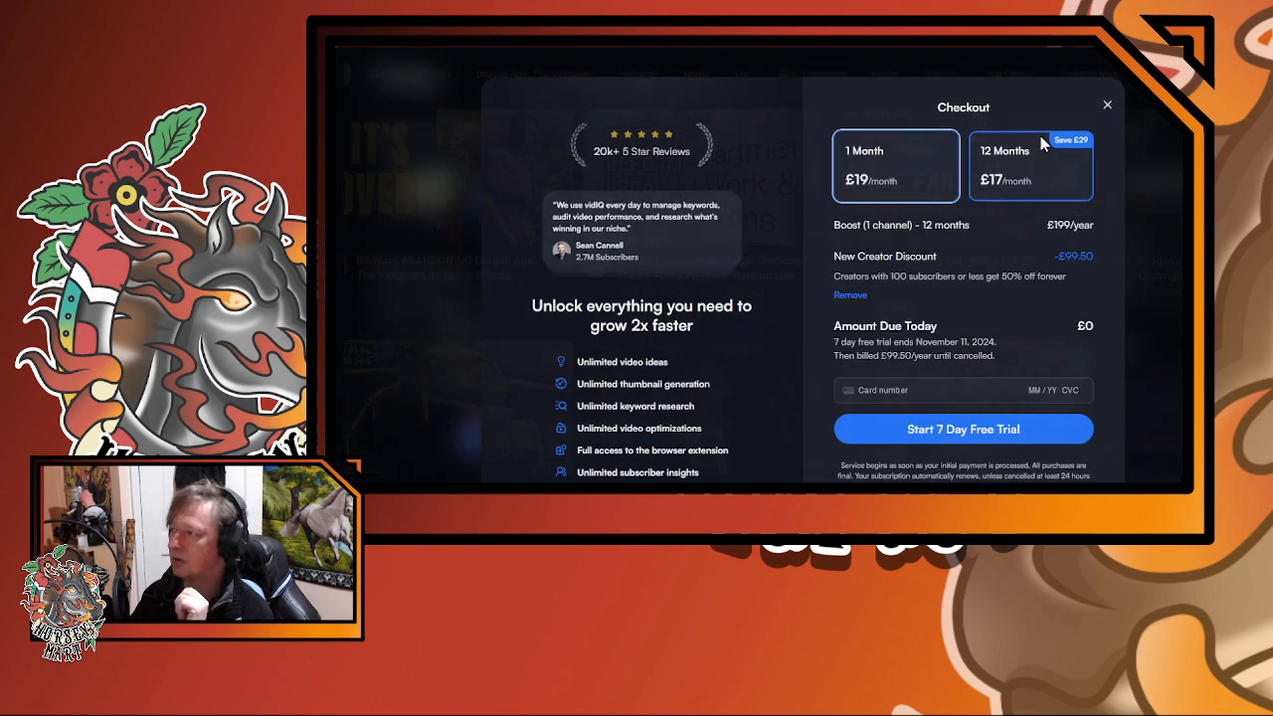
pyautogui.moveTo(1131, 116)
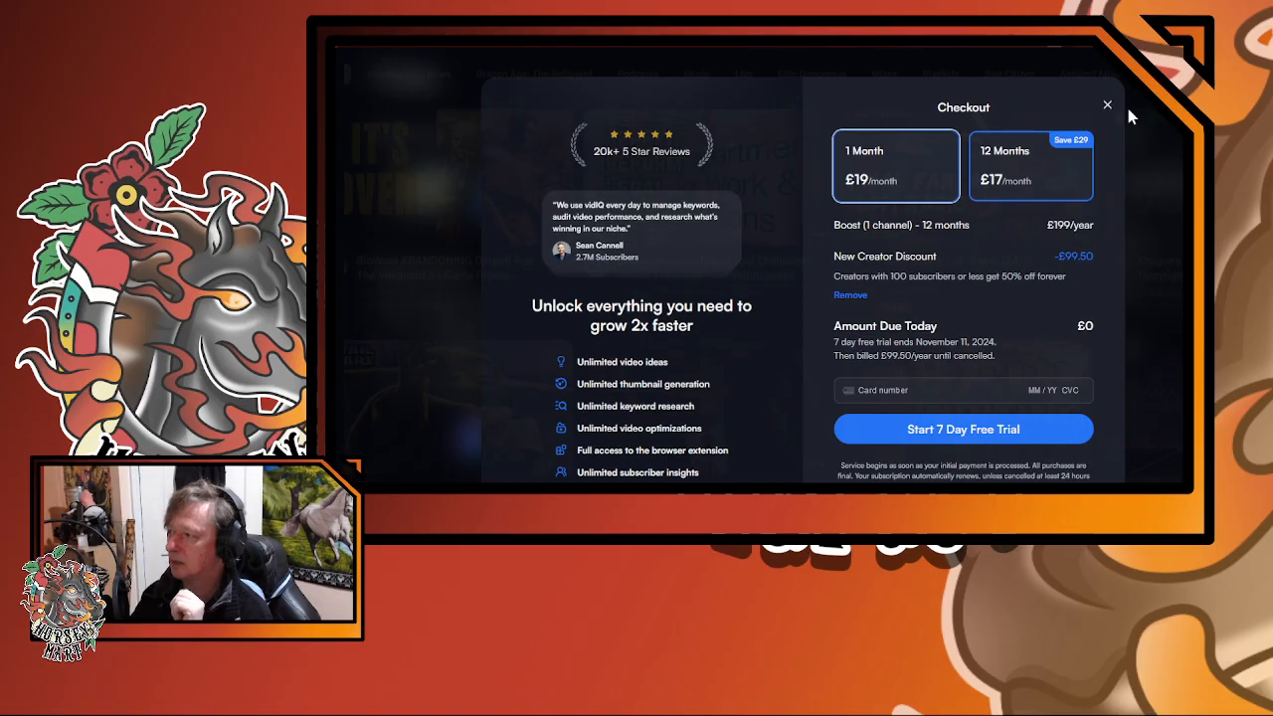
pyautogui.moveTo(1127, 120)
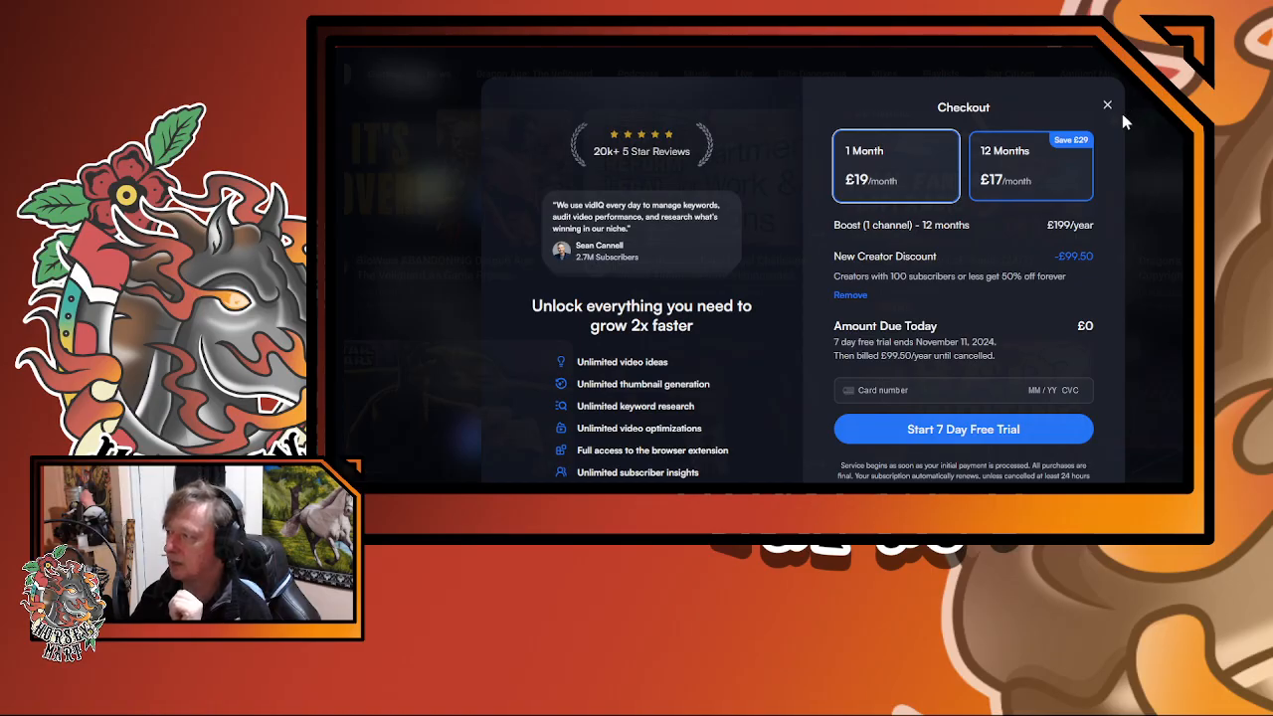
pyautogui.click(1107, 105)
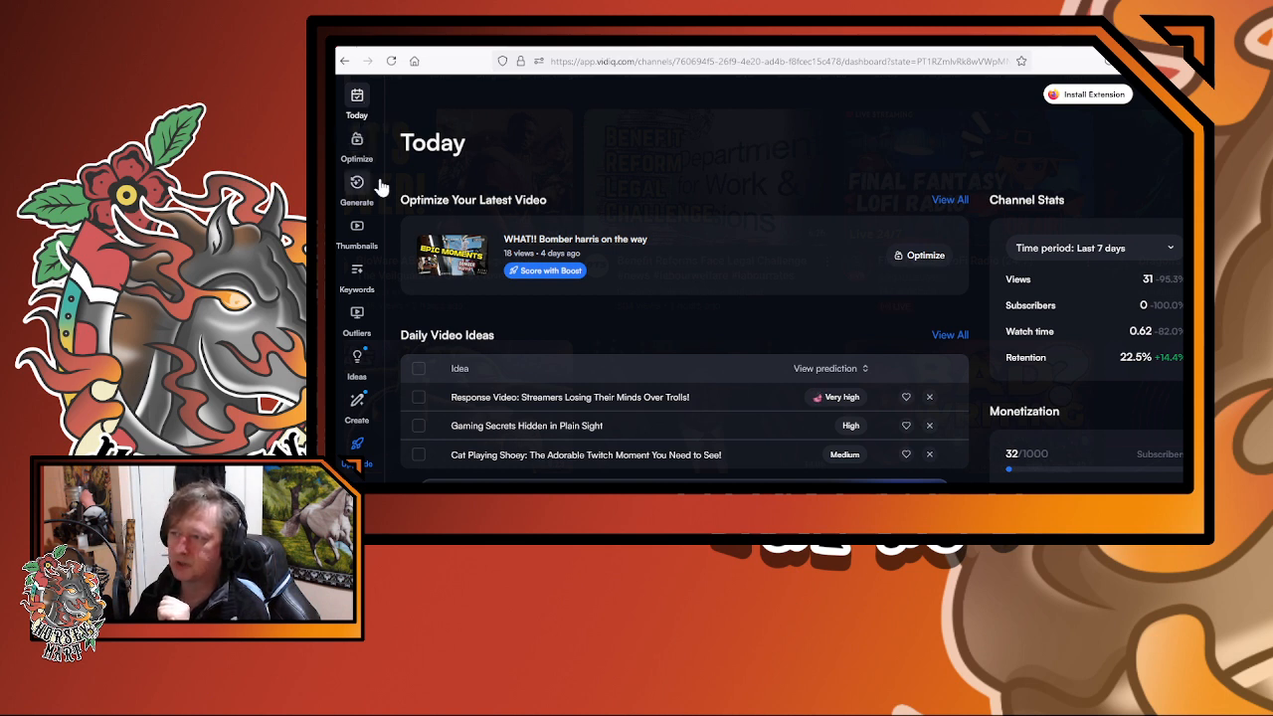
pyautogui.moveTo(357, 230)
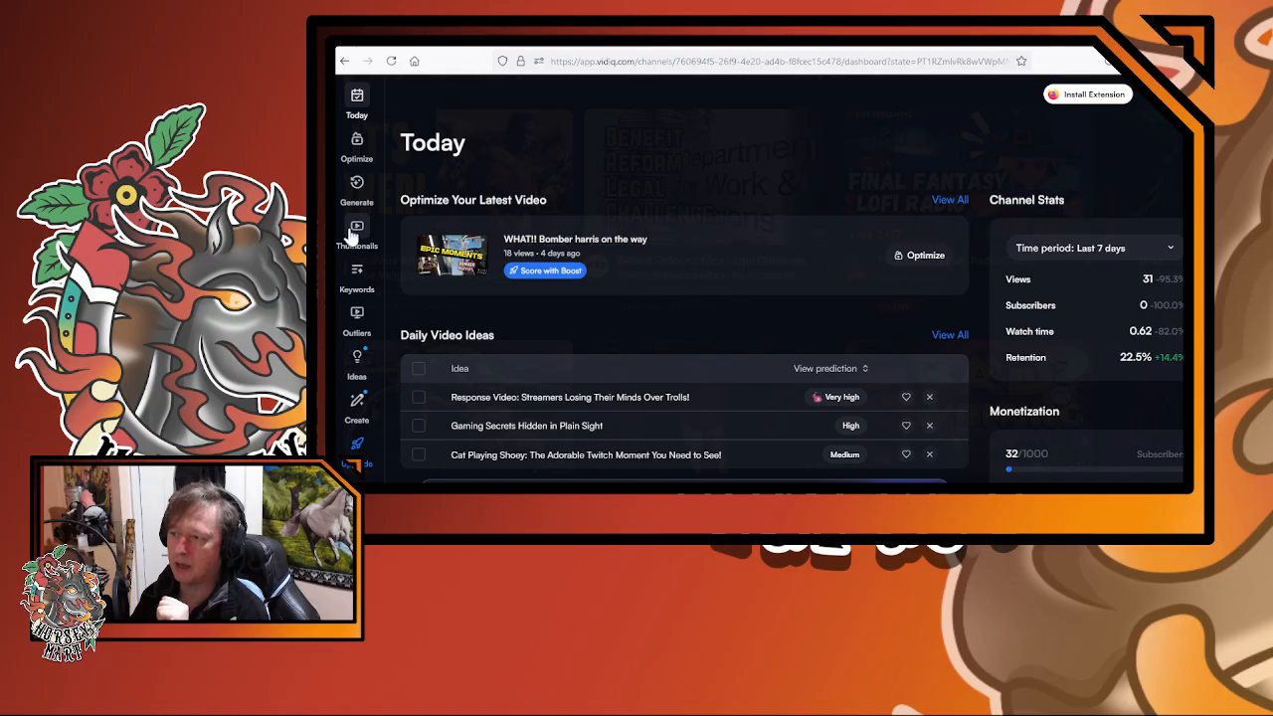
# Open Thumbnails from the sidebar and choose a video in Create Thumbnail
pyautogui.click(356, 233)
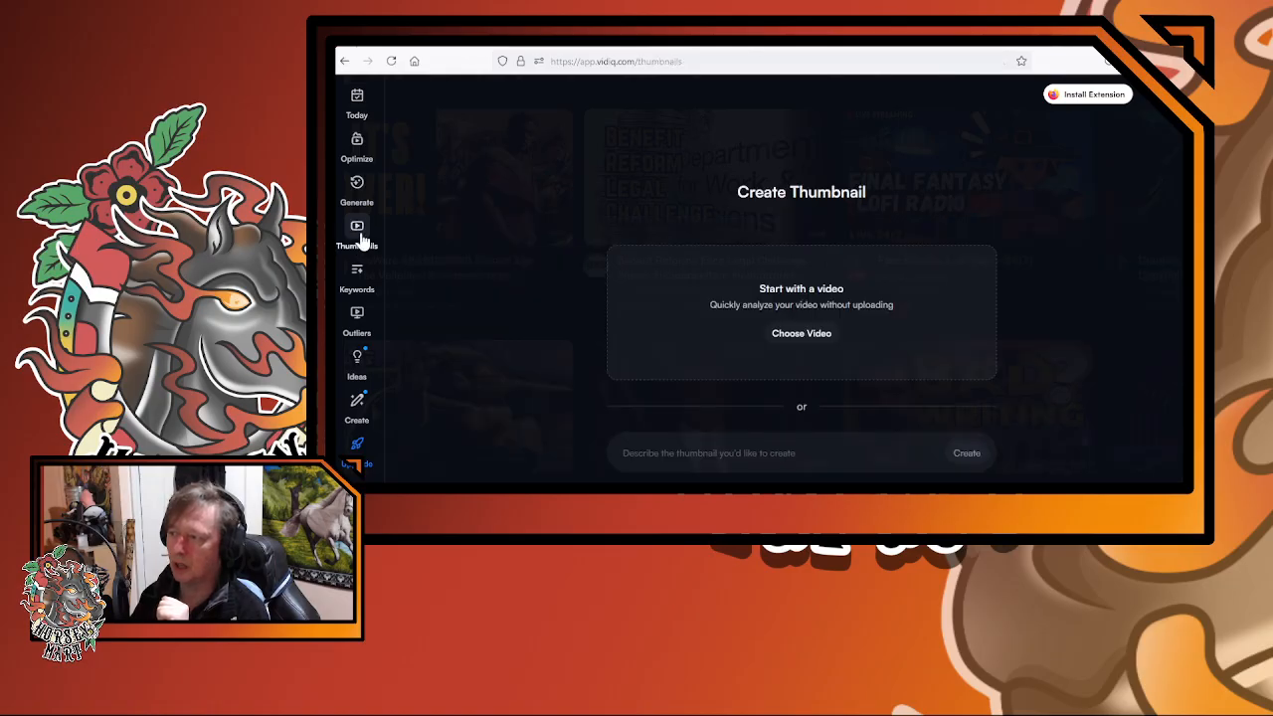
pyautogui.moveTo(683, 257)
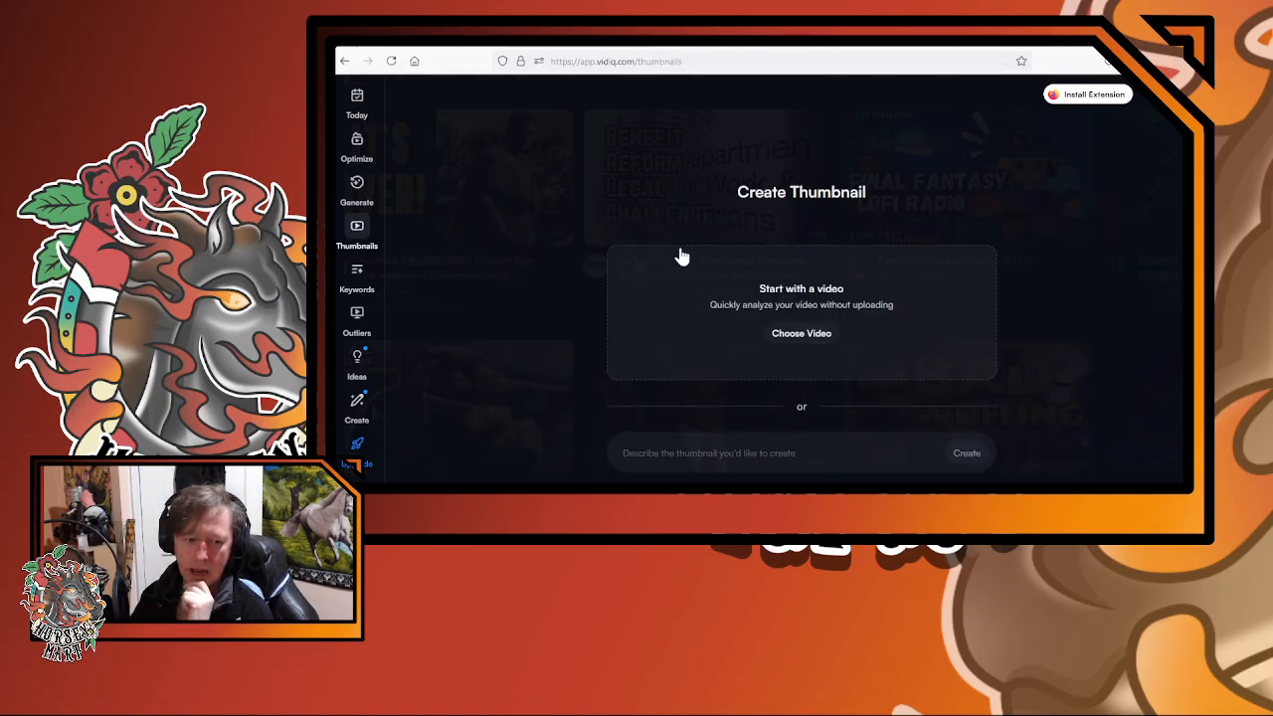
pyautogui.moveTo(781, 326)
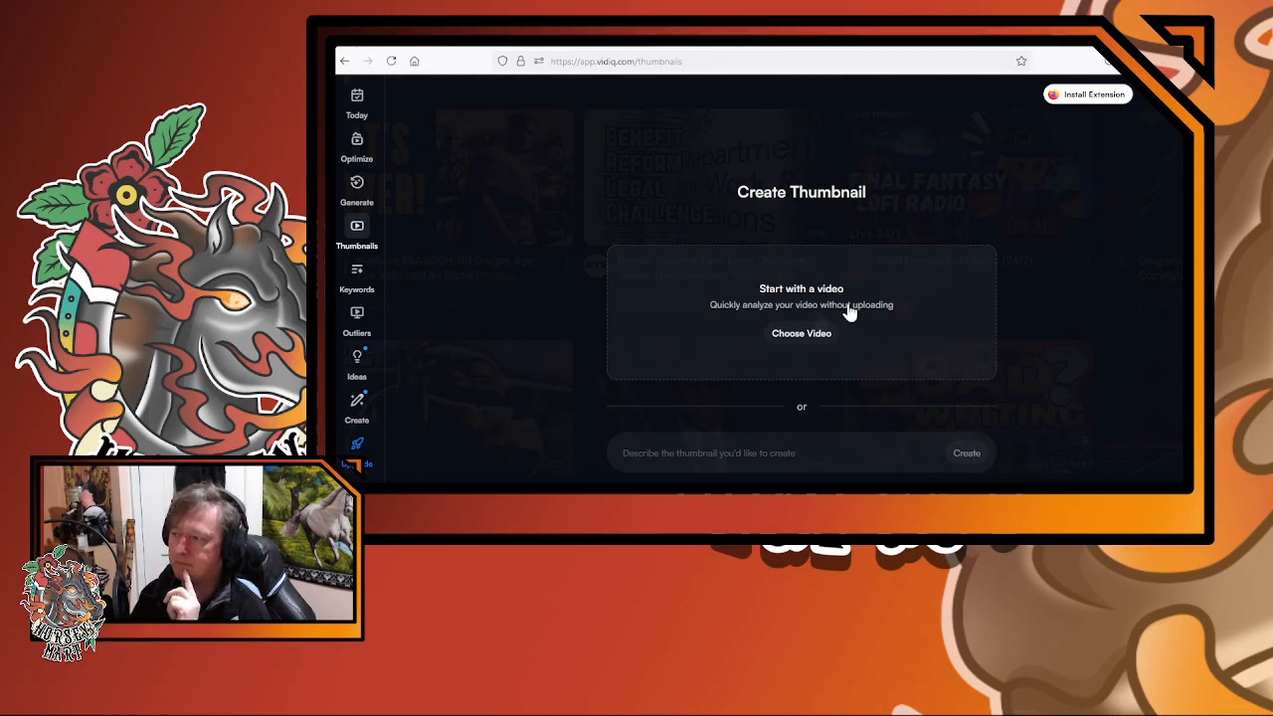
pyautogui.moveTo(786, 318)
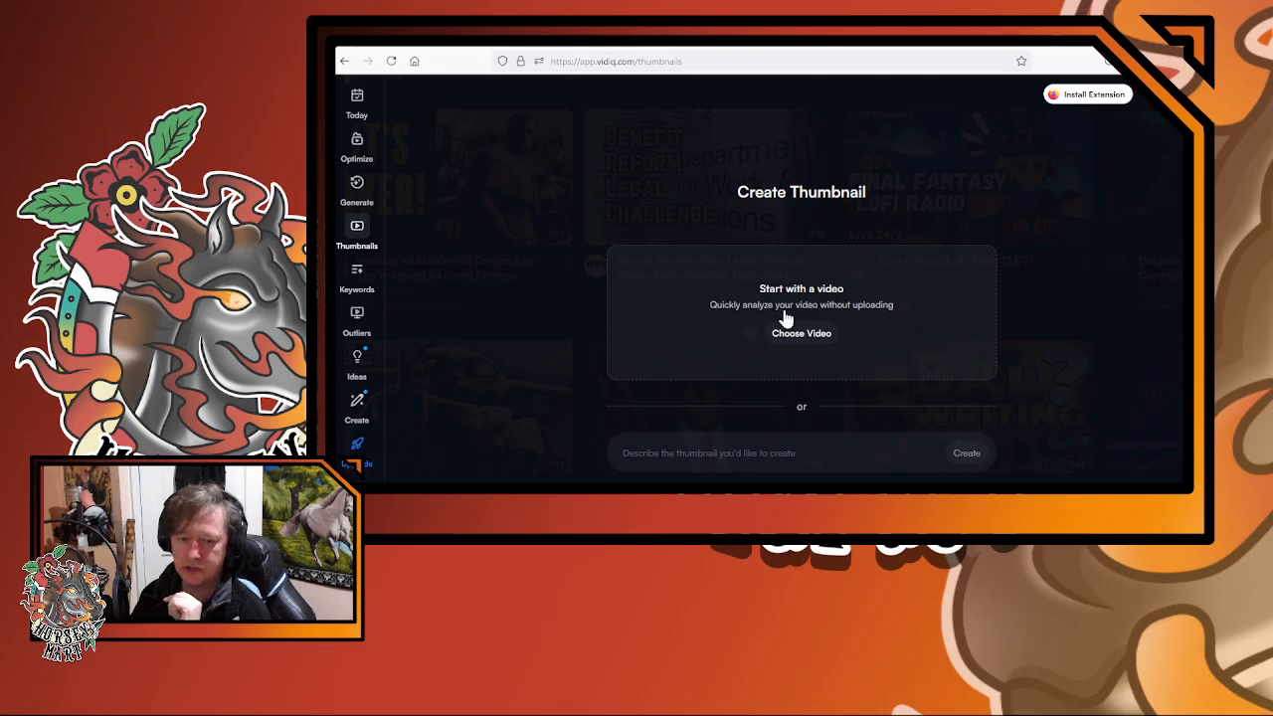
pyautogui.moveTo(527, 348)
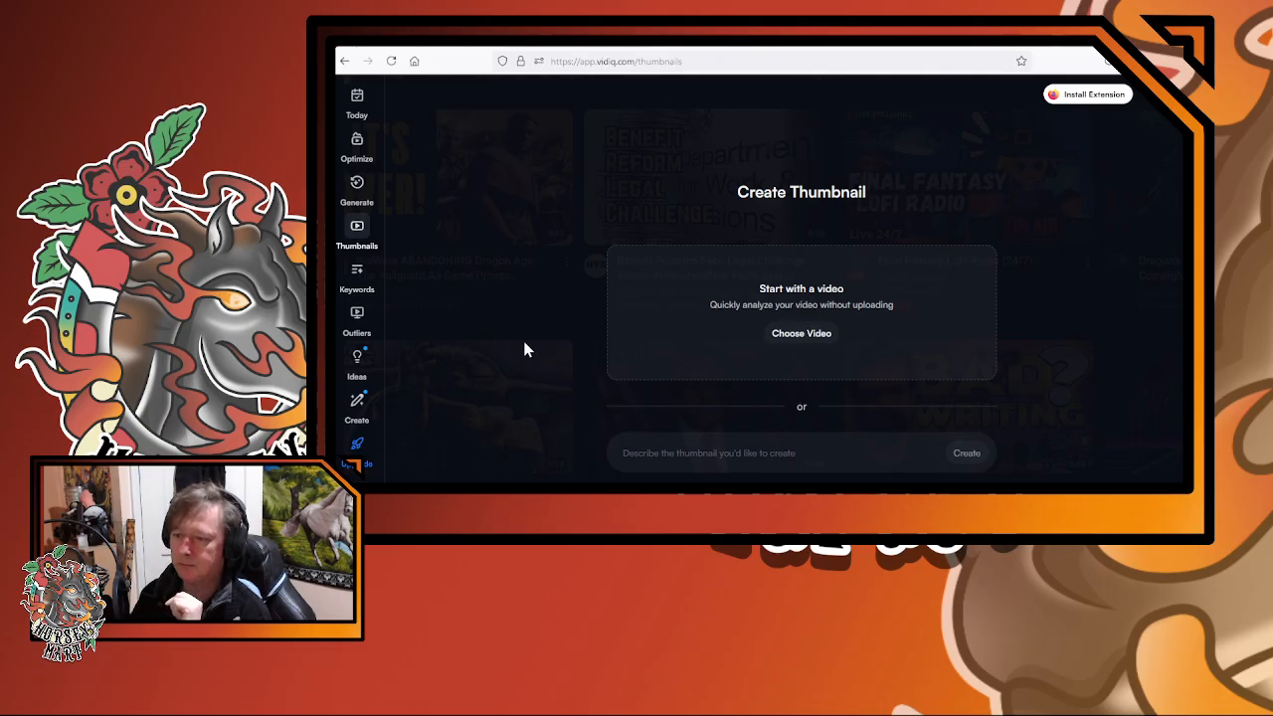
pyautogui.moveTo(925, 334)
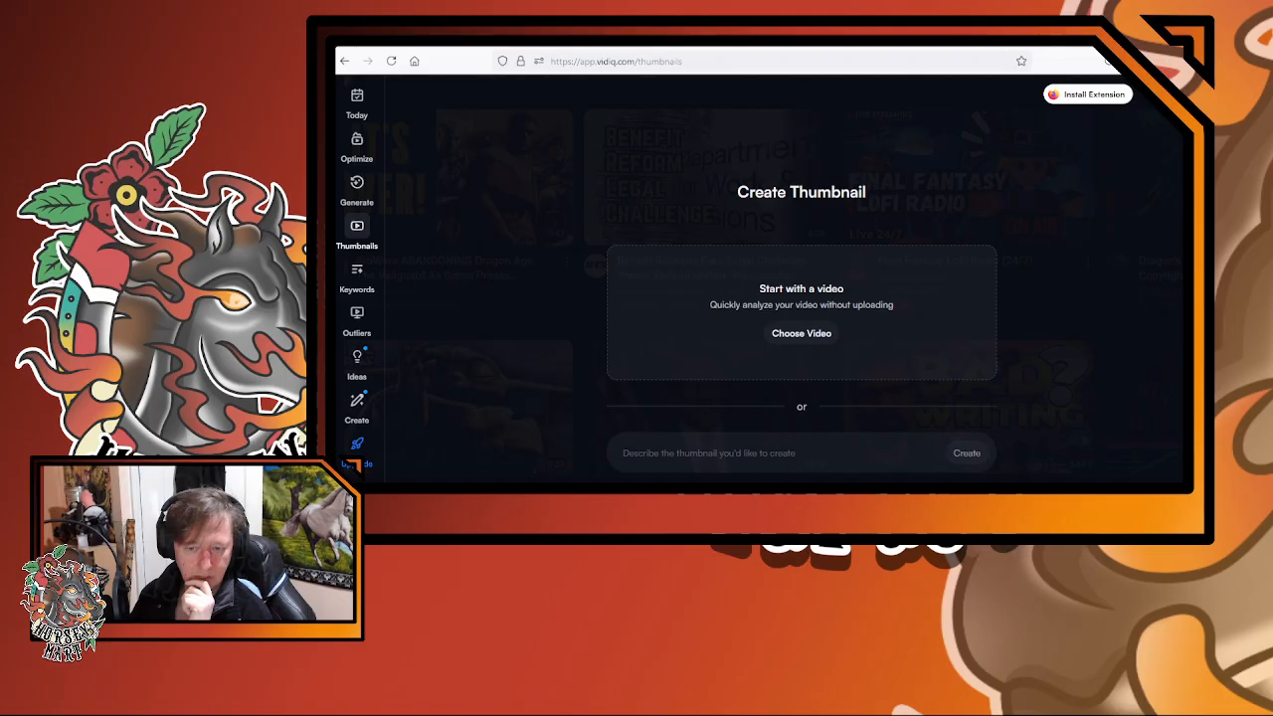
pyautogui.click(801, 333)
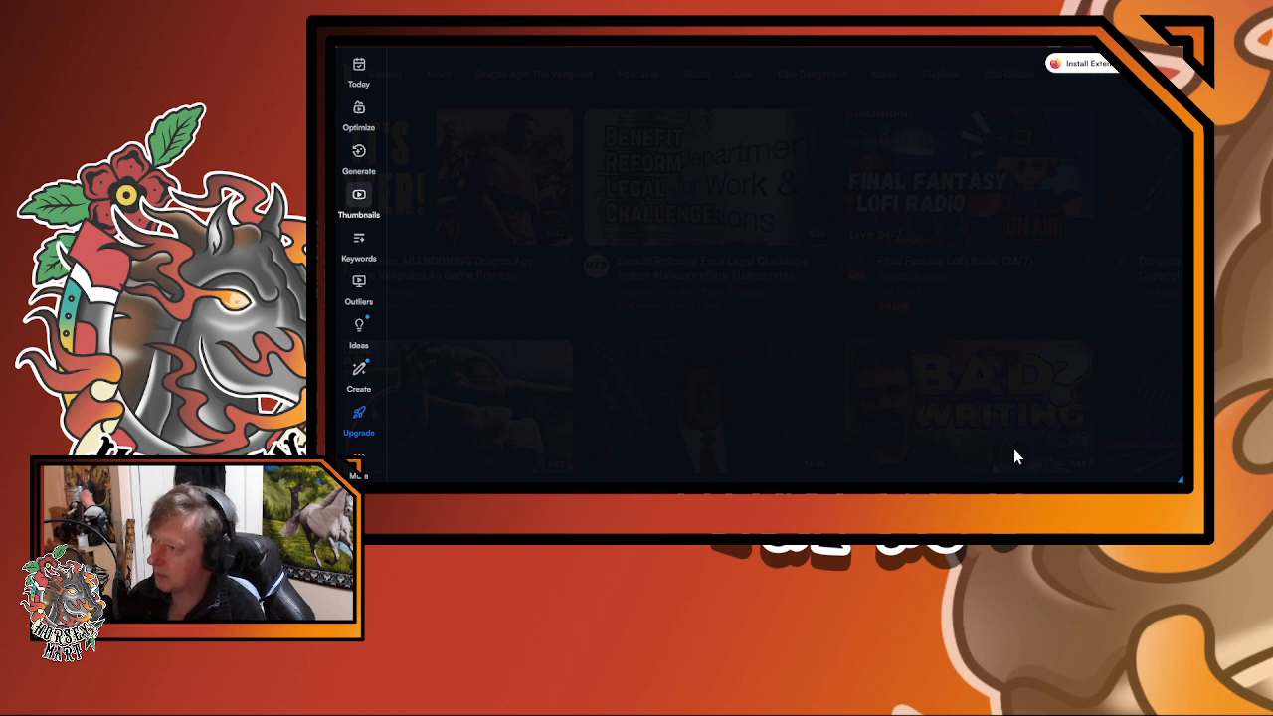
pyautogui.moveTo(858, 301)
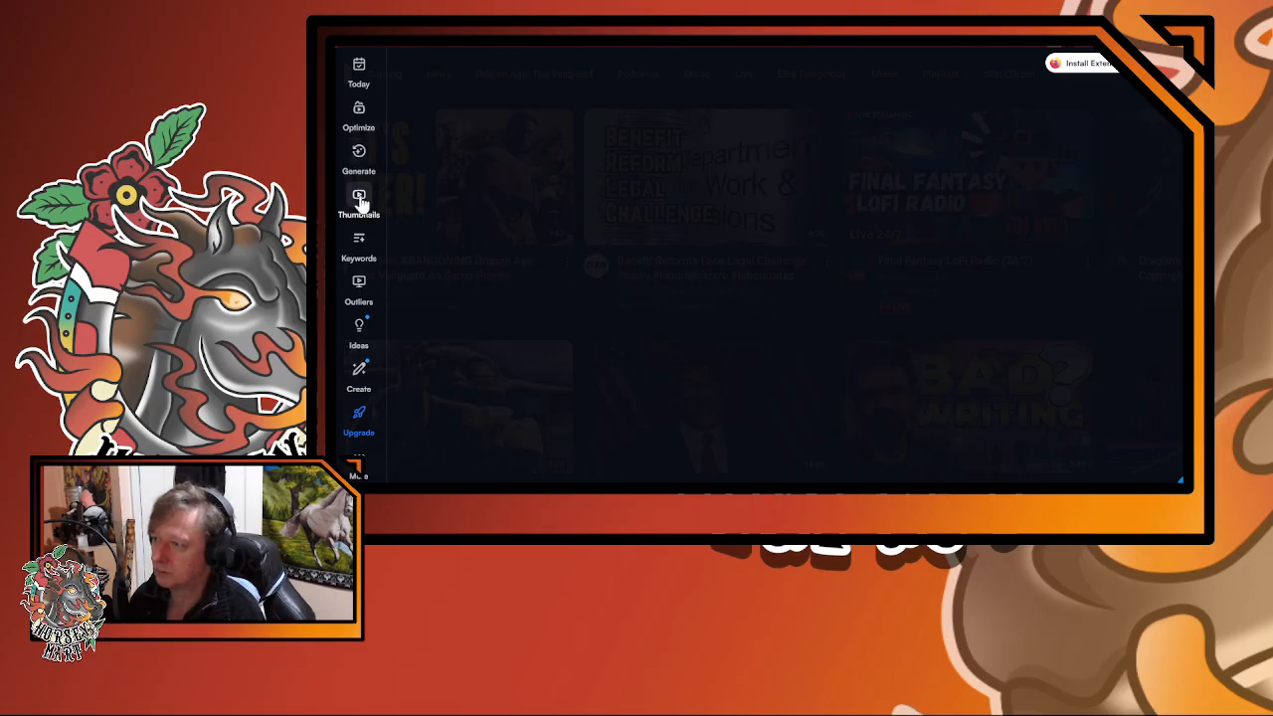
# Reopen Create Thumbnail and pick the video to analyse for thumbnail variants
pyautogui.click(358, 200)
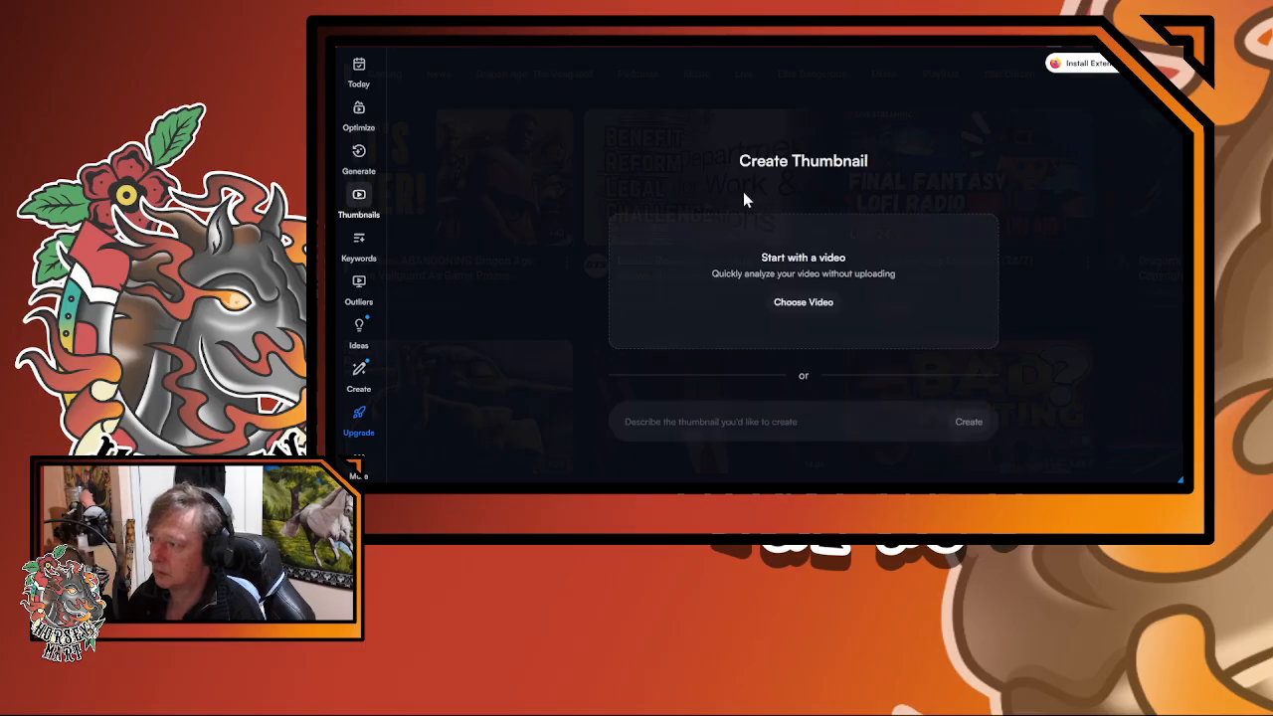
pyautogui.moveTo(707, 214)
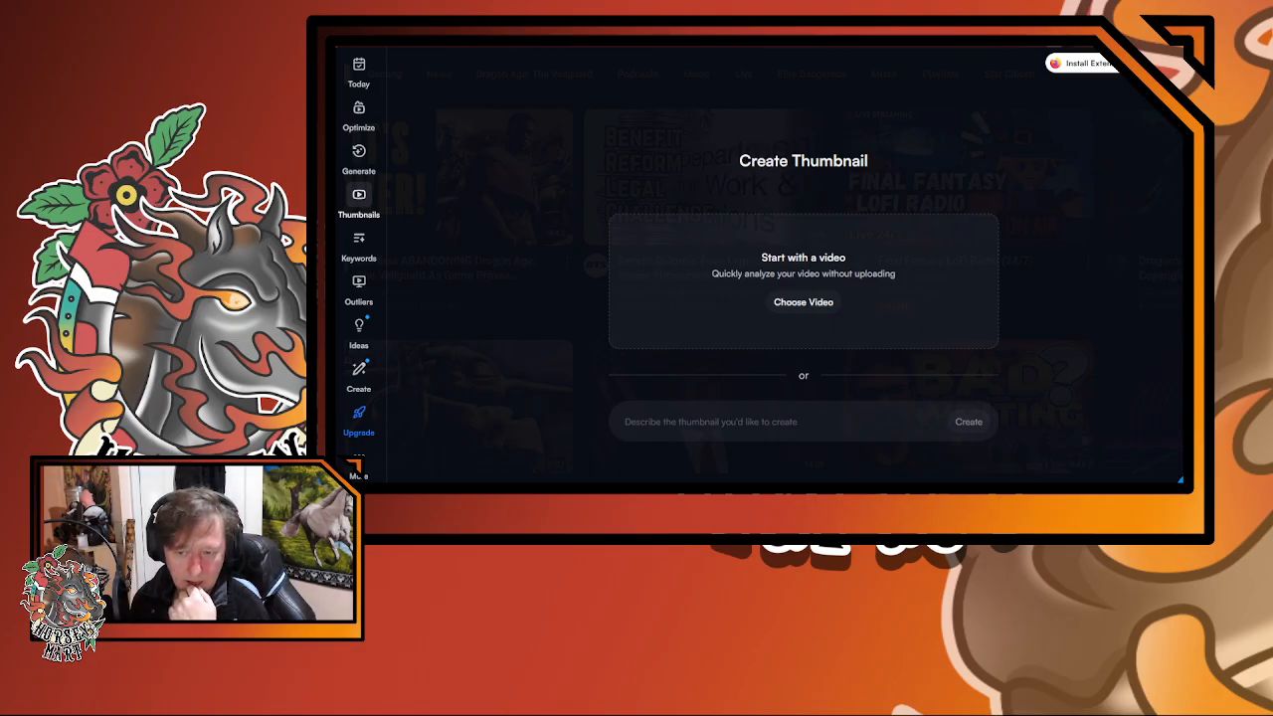
pyautogui.click(803, 302)
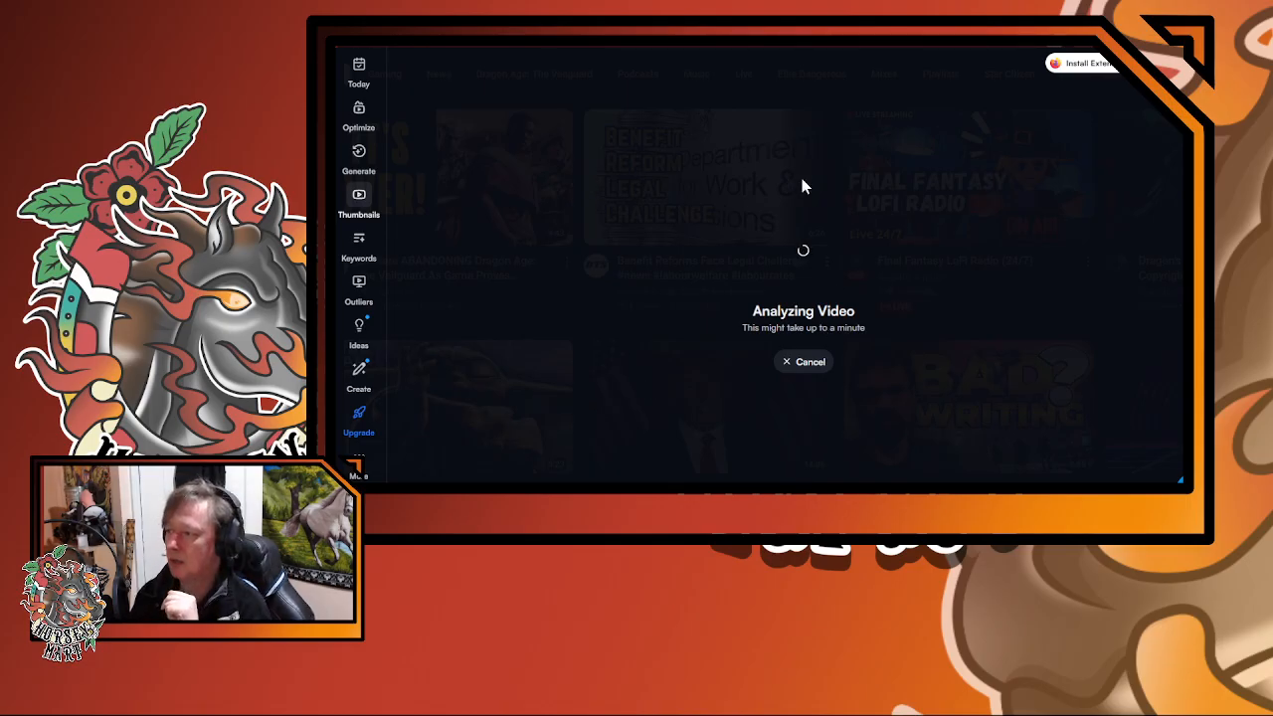
pyautogui.moveTo(725, 229)
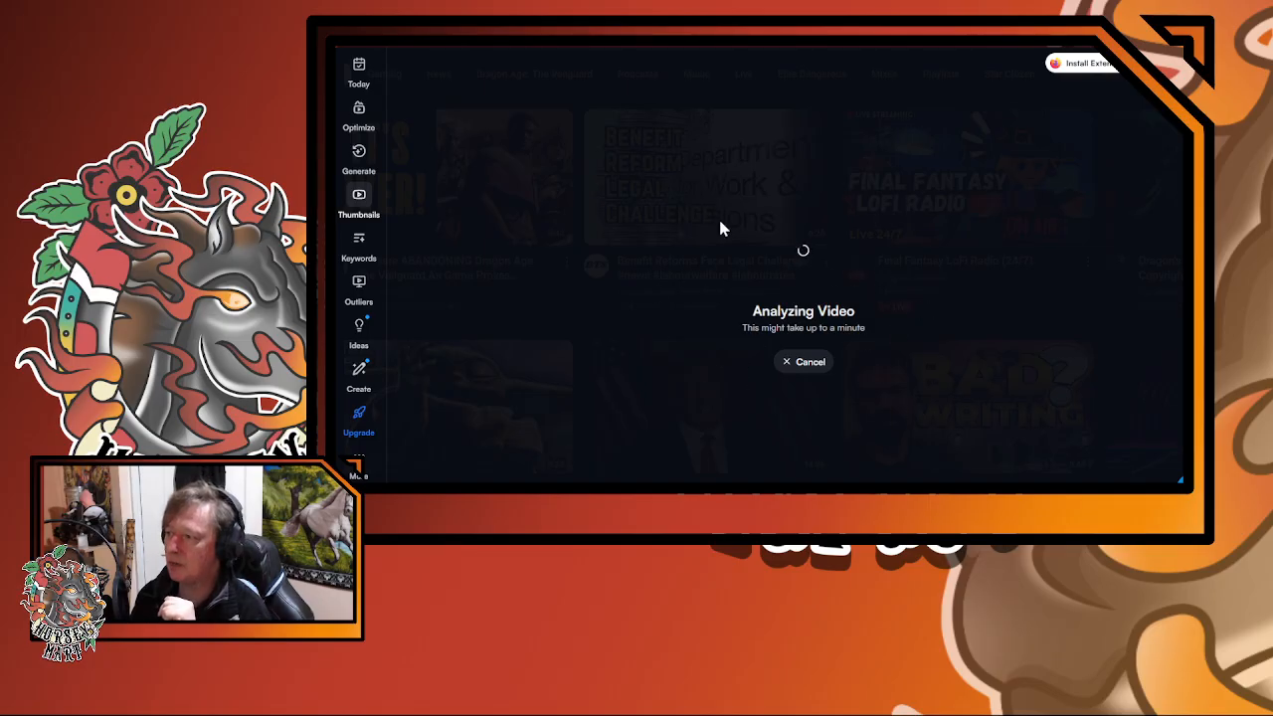
pyautogui.moveTo(517, 315)
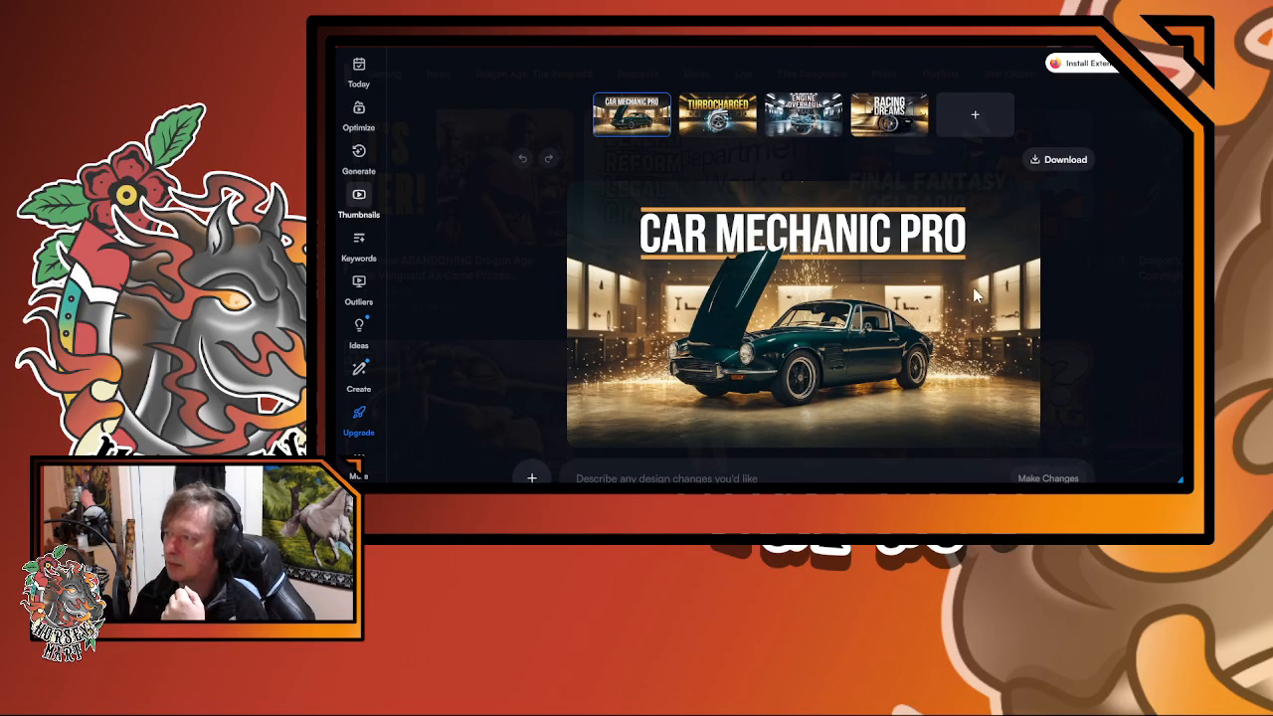
pyautogui.moveTo(774, 352)
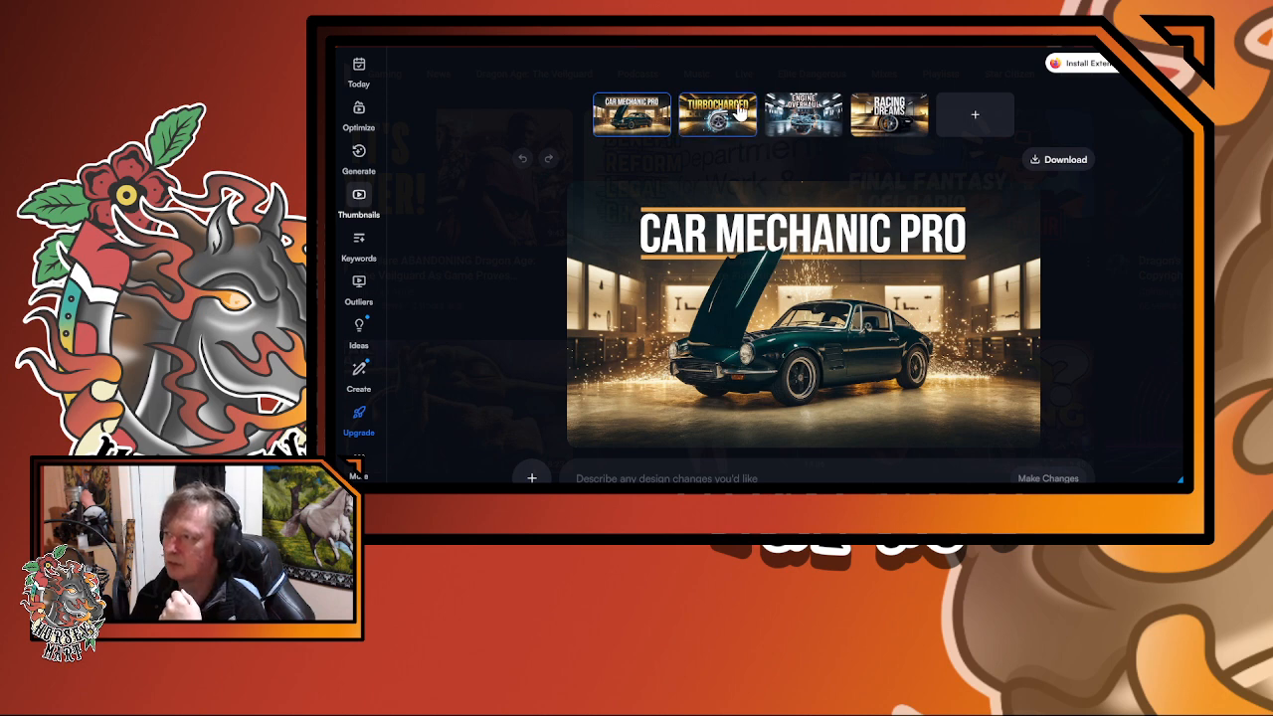
# Preview the TURBOCHARGED, ENGINE OVERHAUL and RACING DREAMS variants, then add a fifth
pyautogui.click(718, 114)
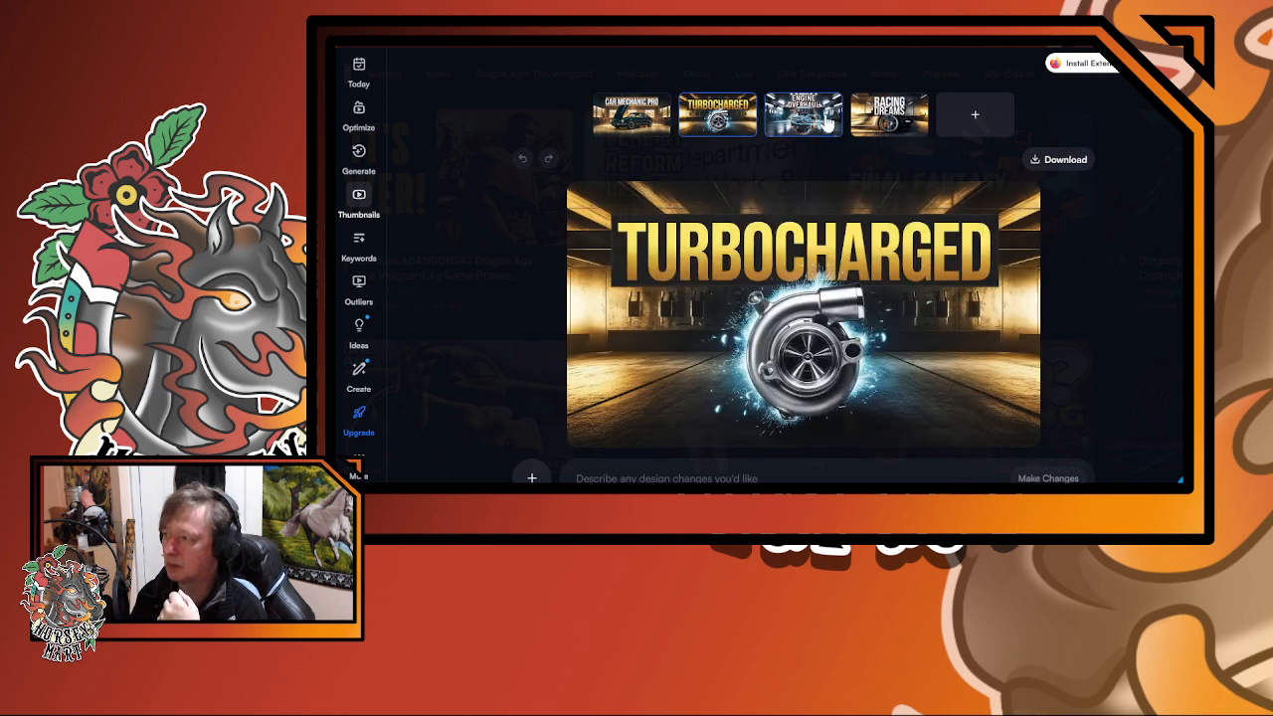
pyautogui.click(803, 114)
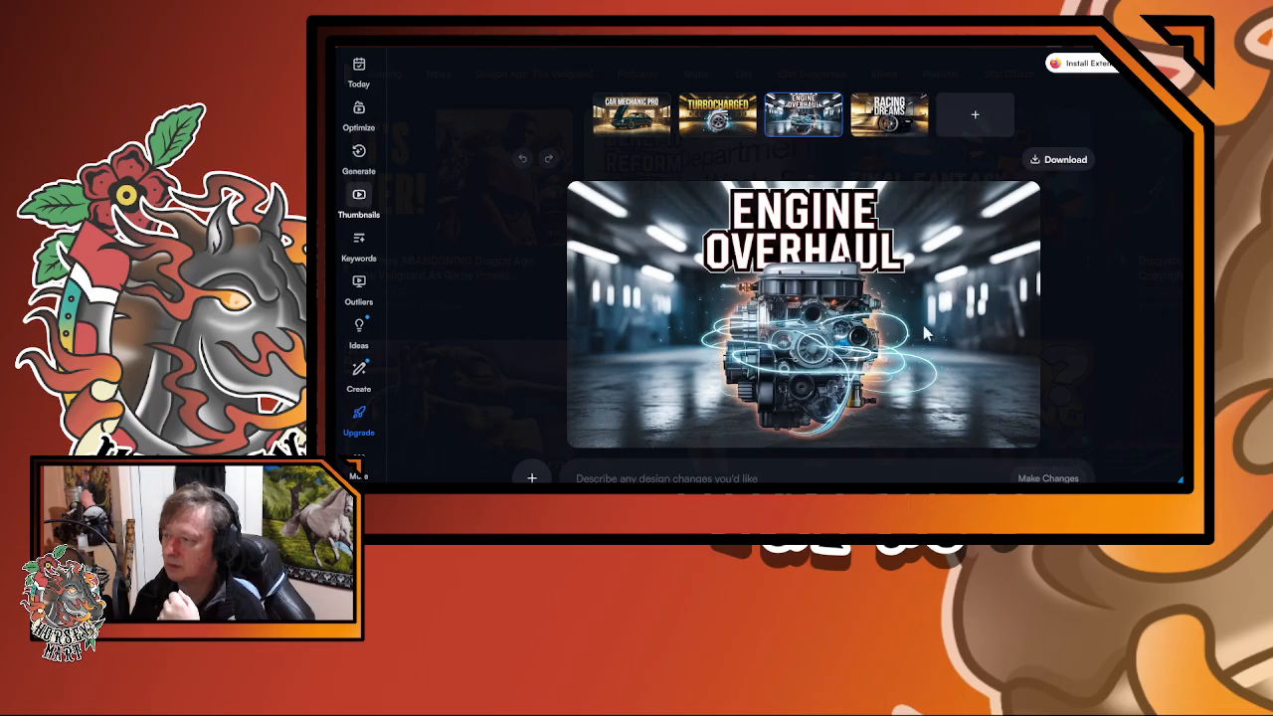
pyautogui.click(890, 114)
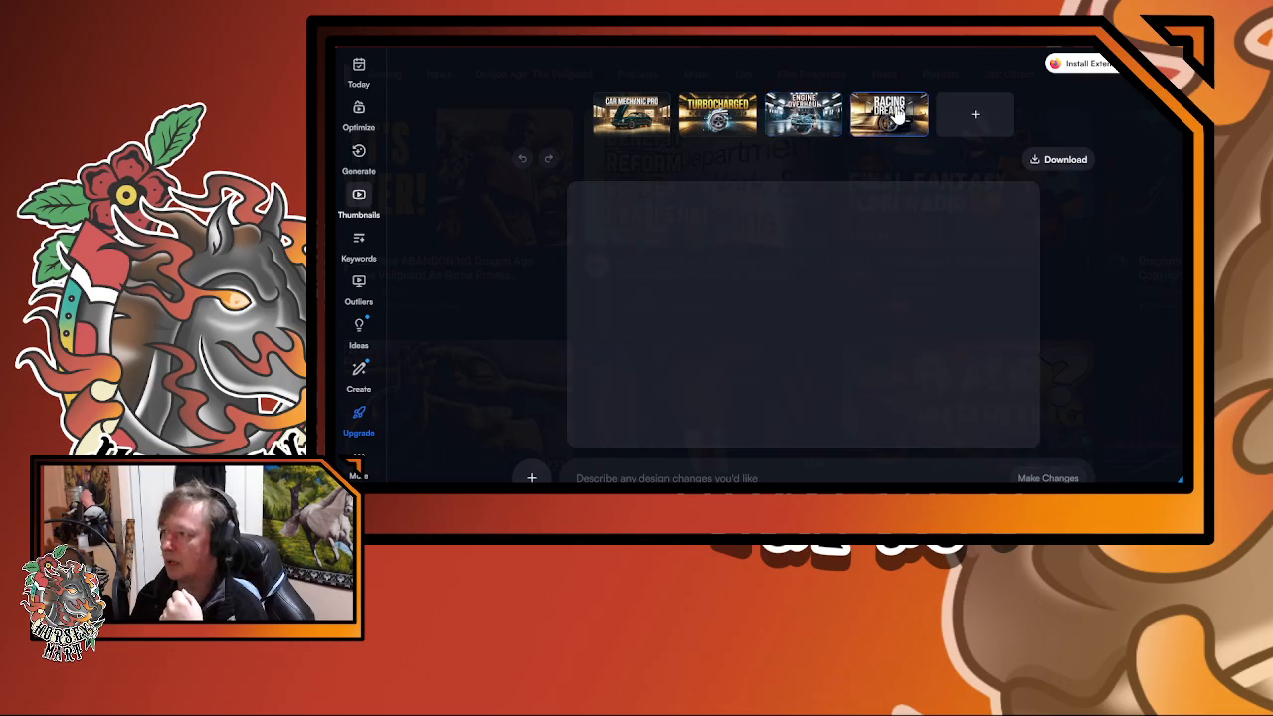
pyautogui.click(888, 114)
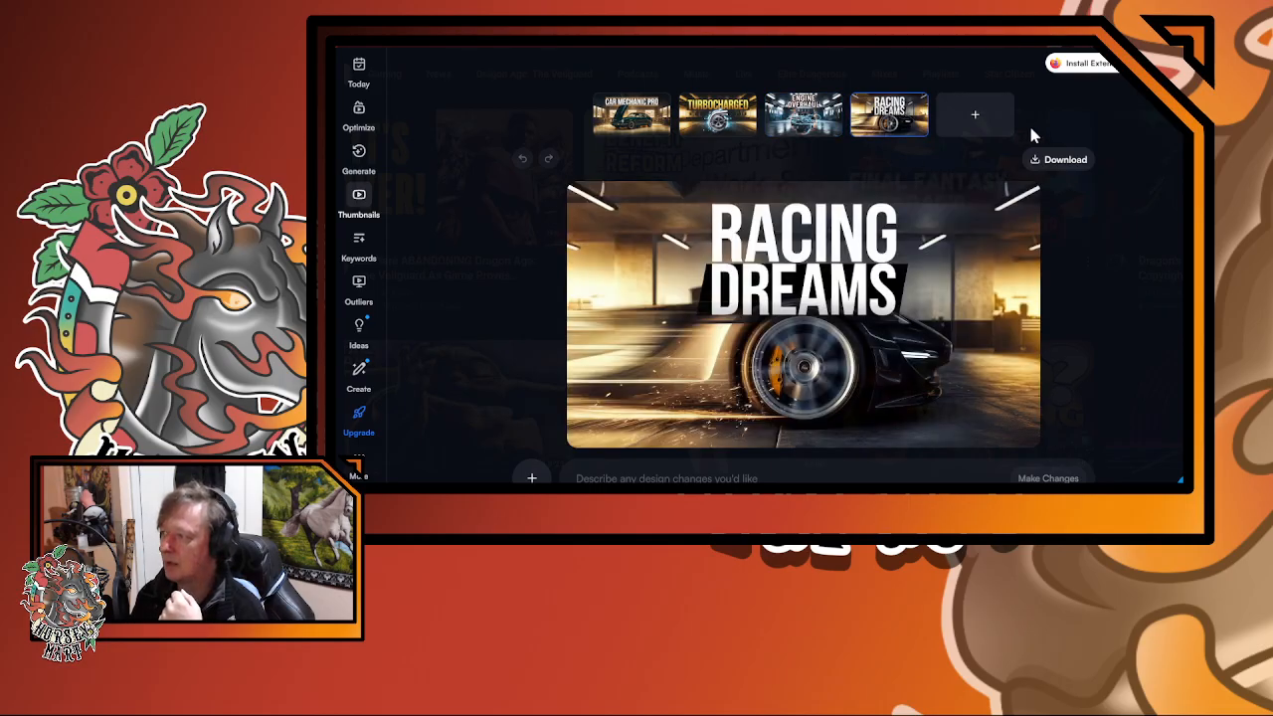
pyautogui.click(975, 114)
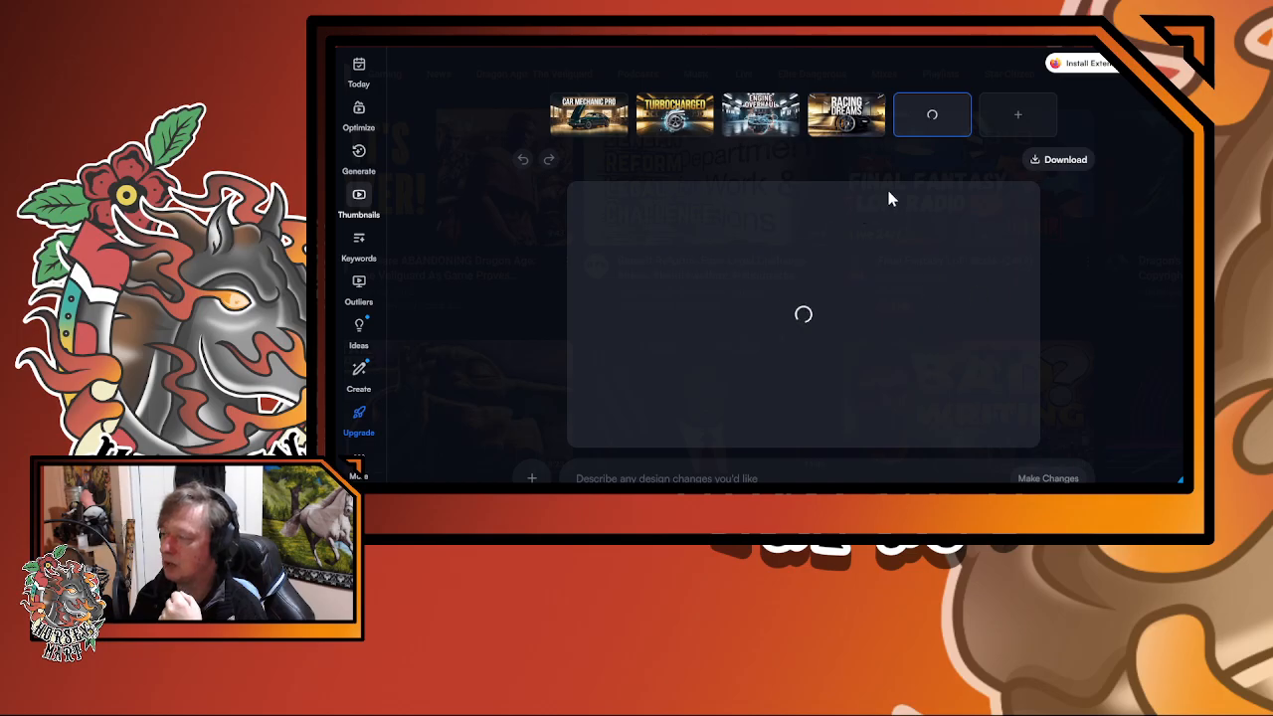
pyautogui.moveTo(776, 315)
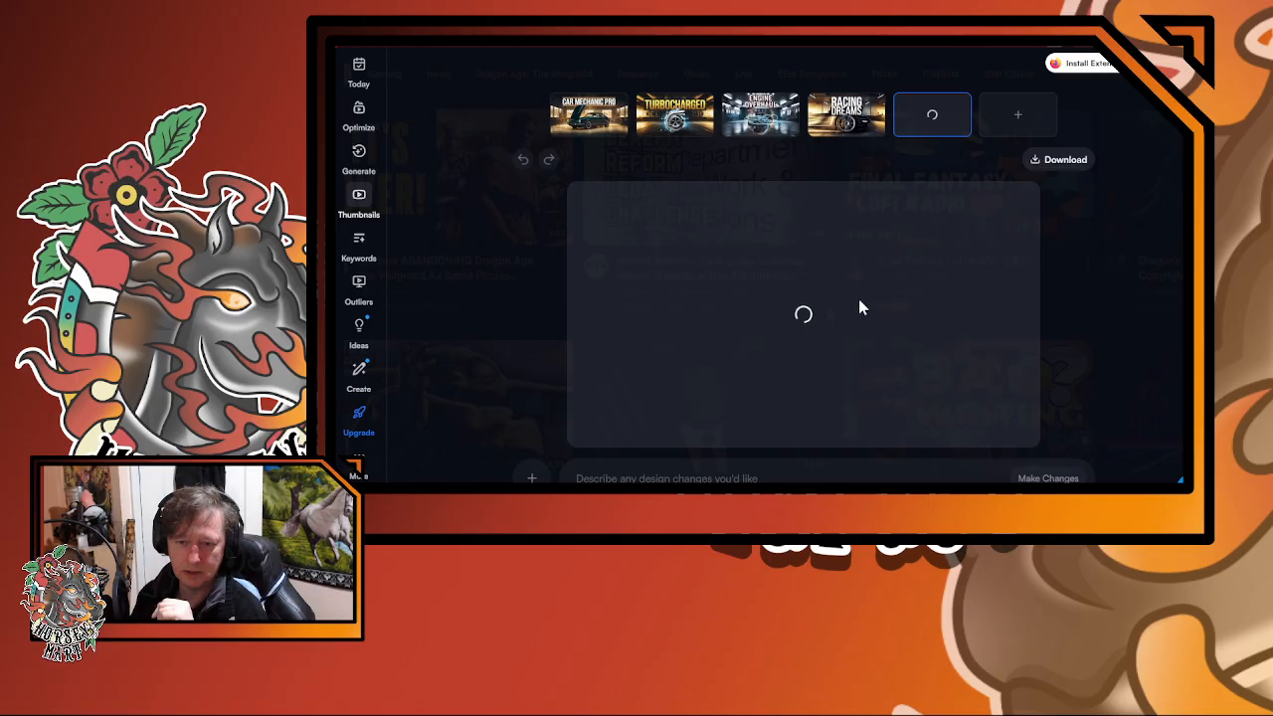
pyautogui.moveTo(859, 307)
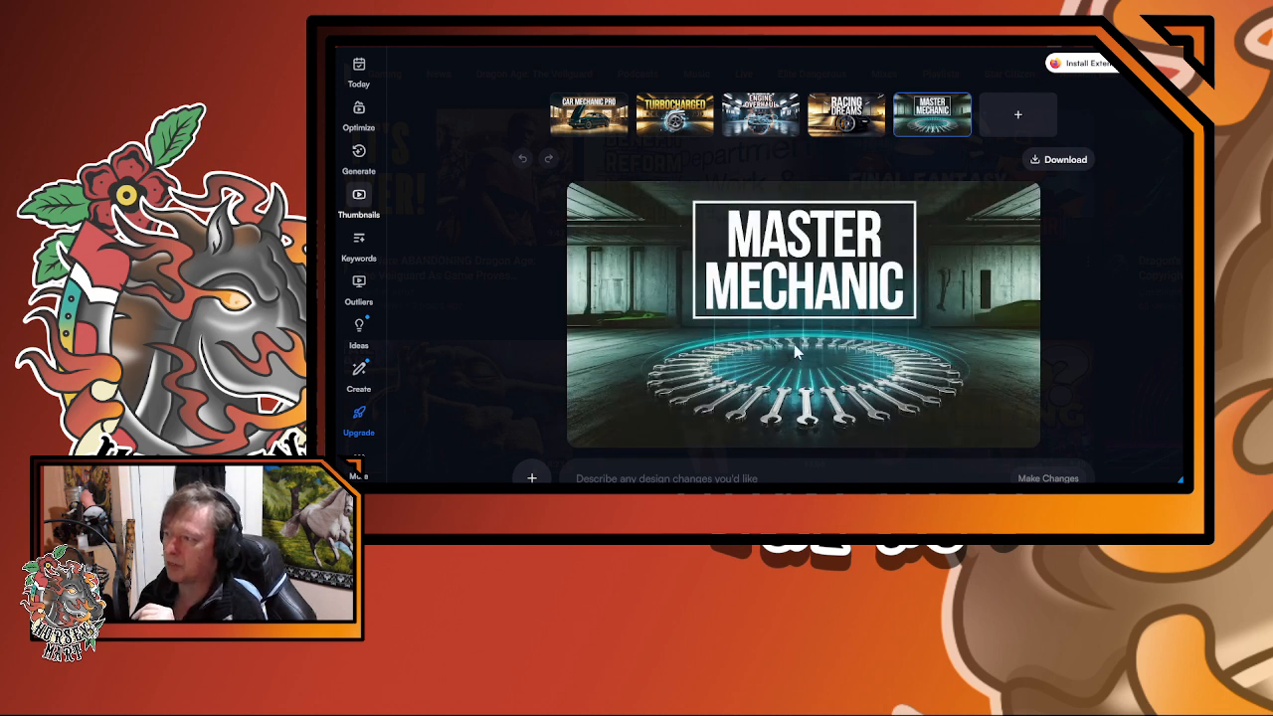
pyautogui.moveTo(947, 296)
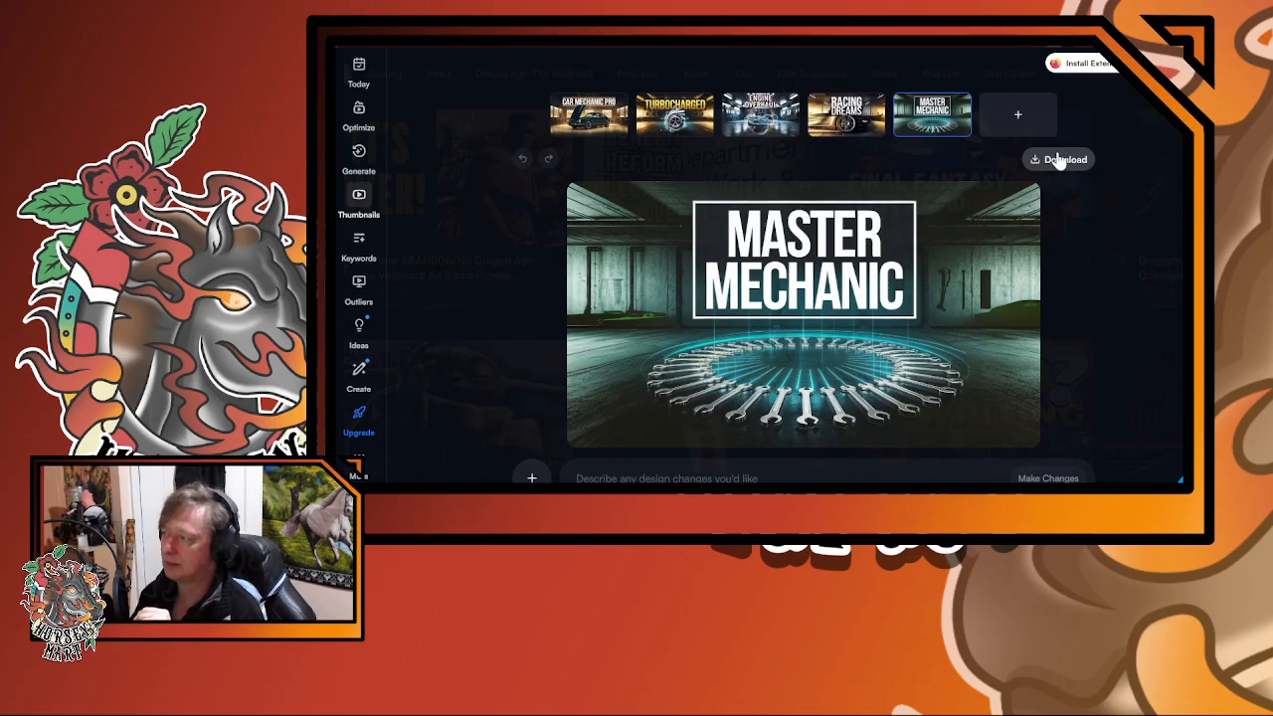
pyautogui.moveTo(1057, 164)
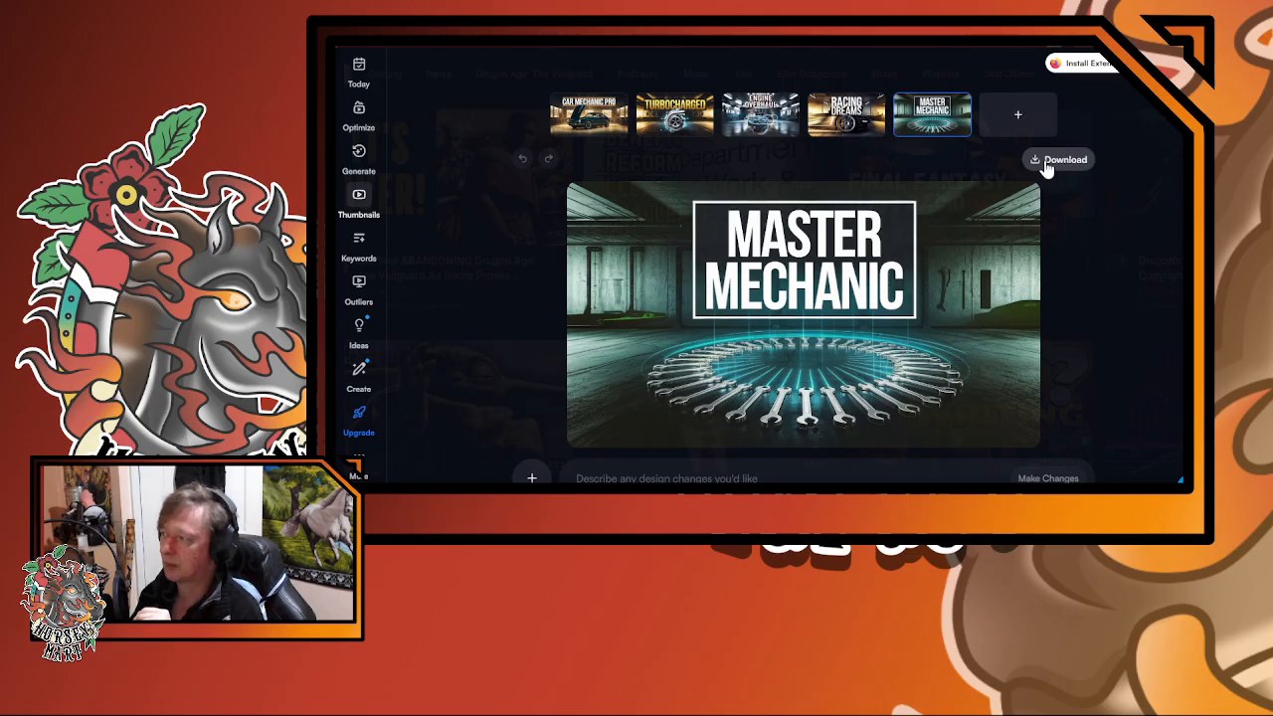
pyautogui.moveTo(950, 266)
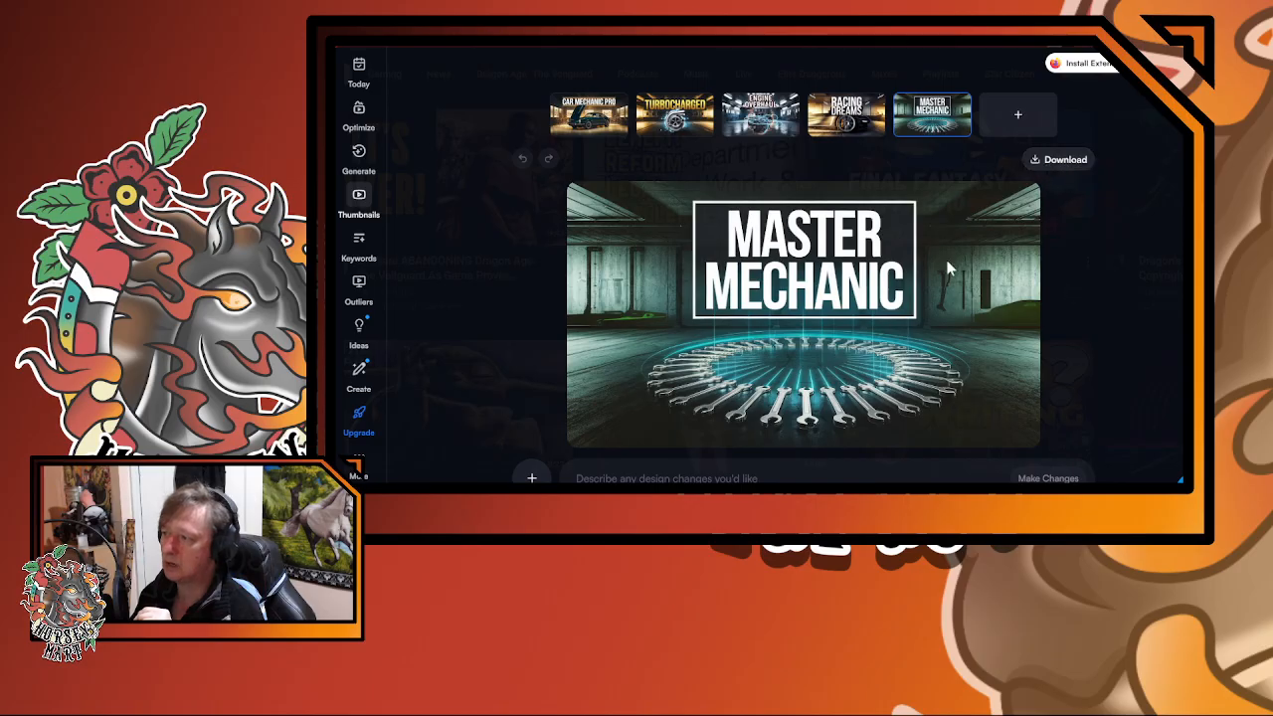
pyautogui.moveTo(724, 330)
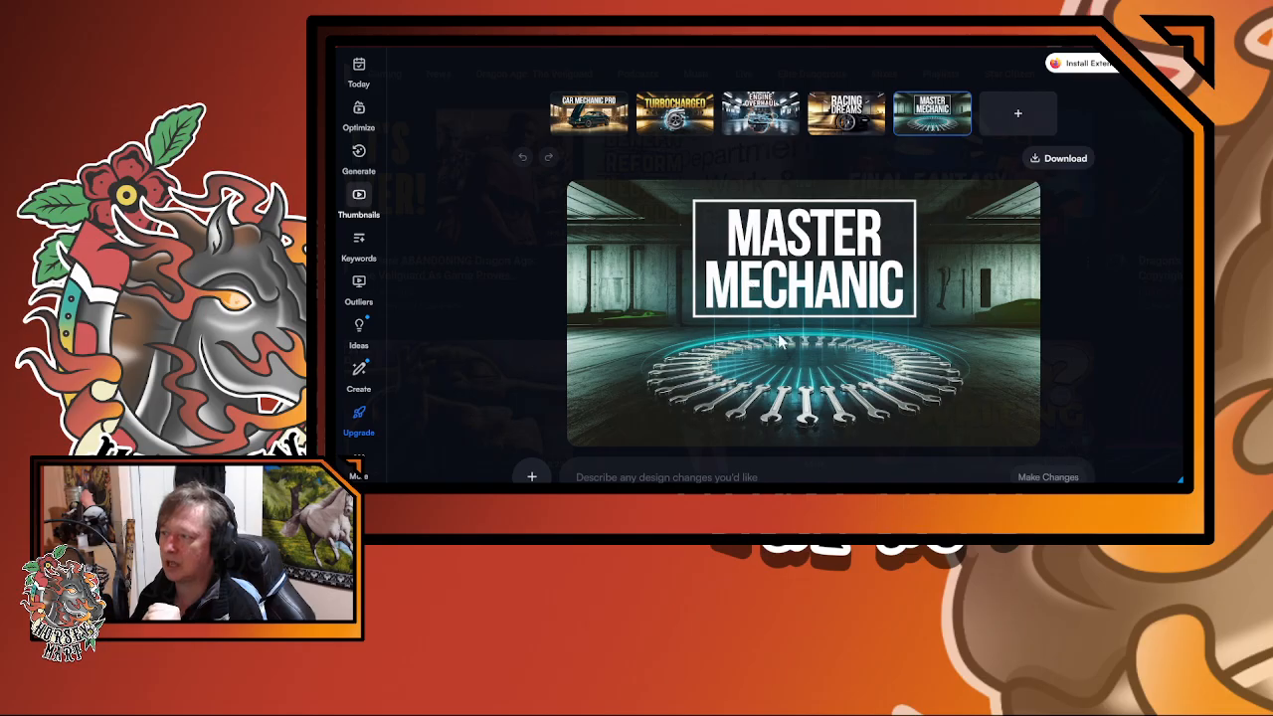
pyautogui.moveTo(1159, 240)
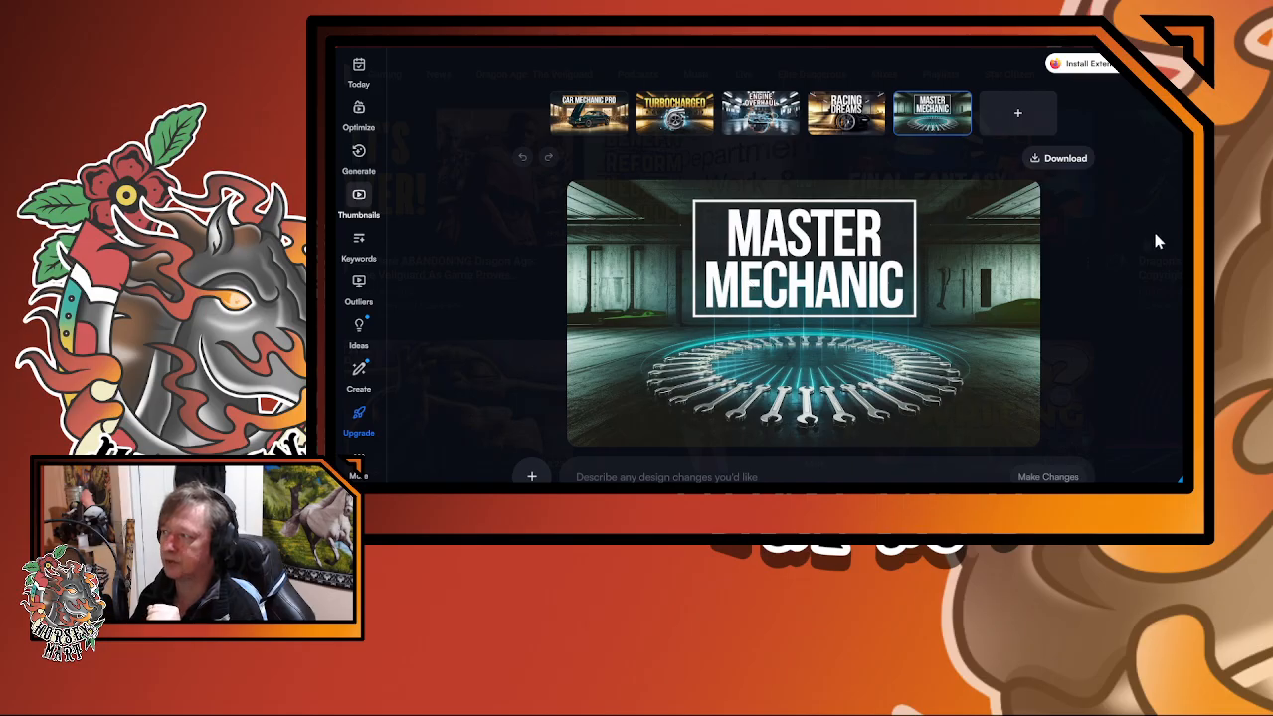
pyautogui.moveTo(783, 246)
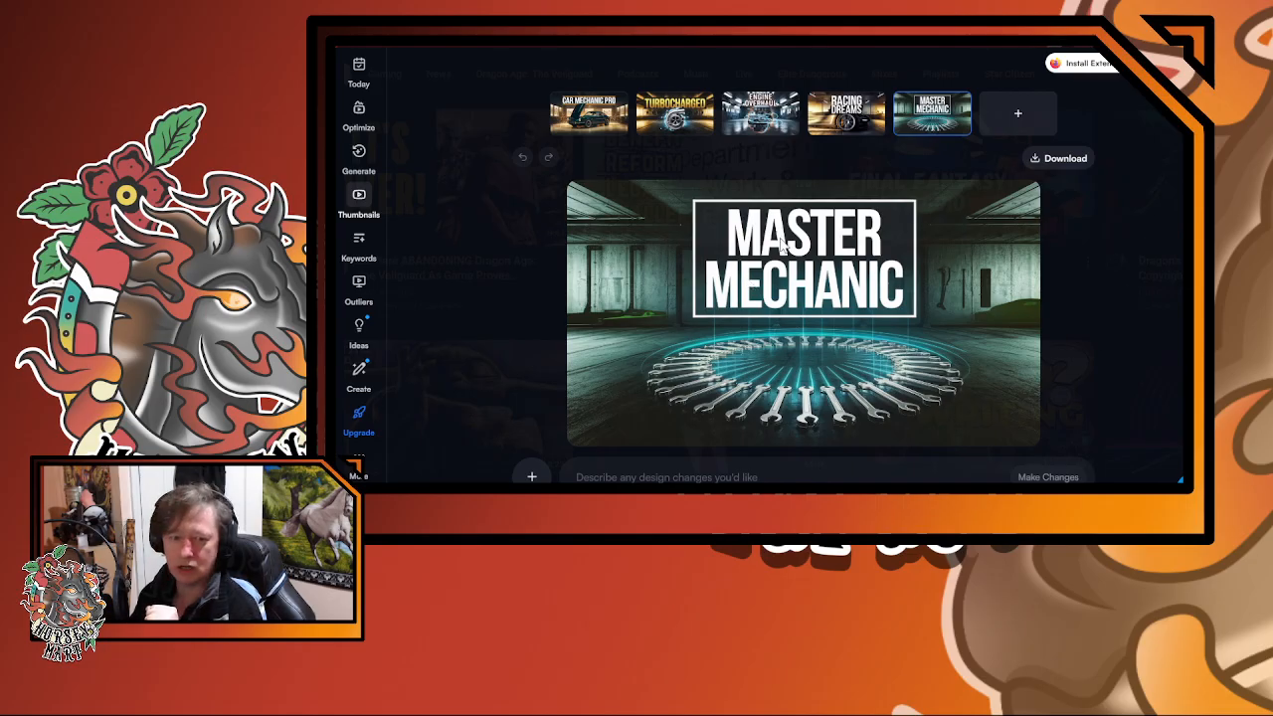
pyautogui.moveTo(1134, 294)
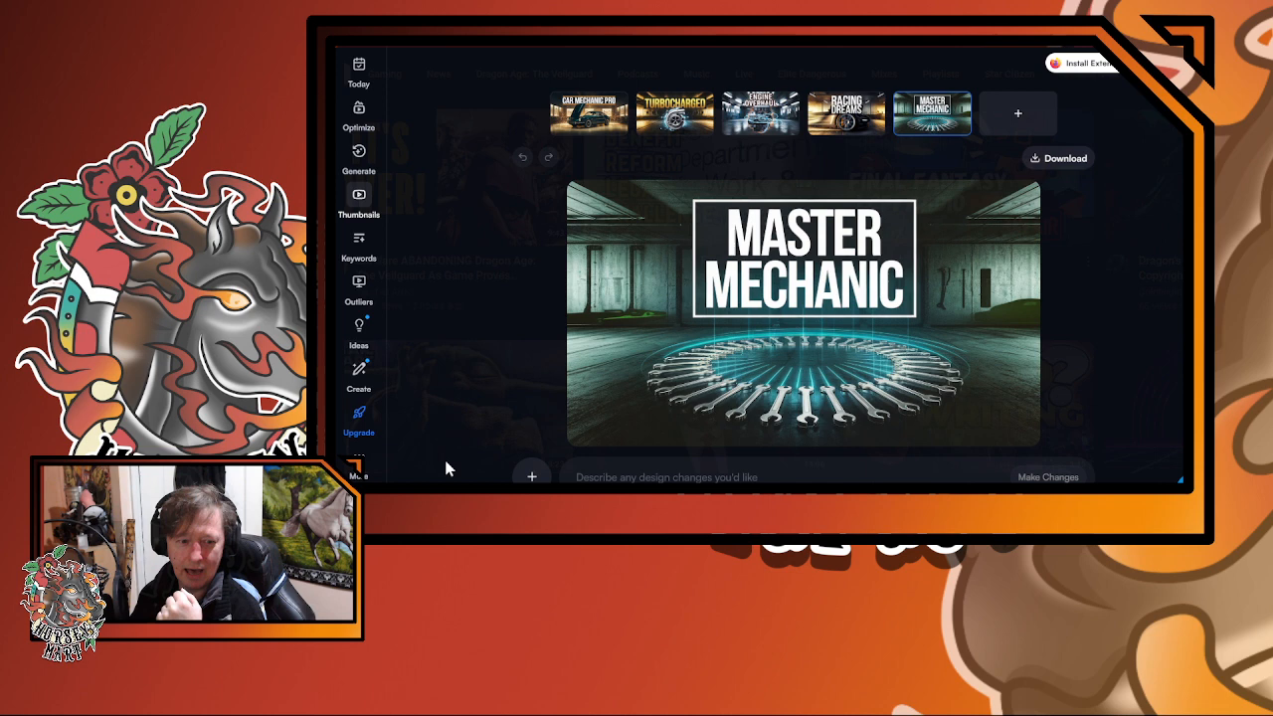
pyautogui.moveTo(454, 290)
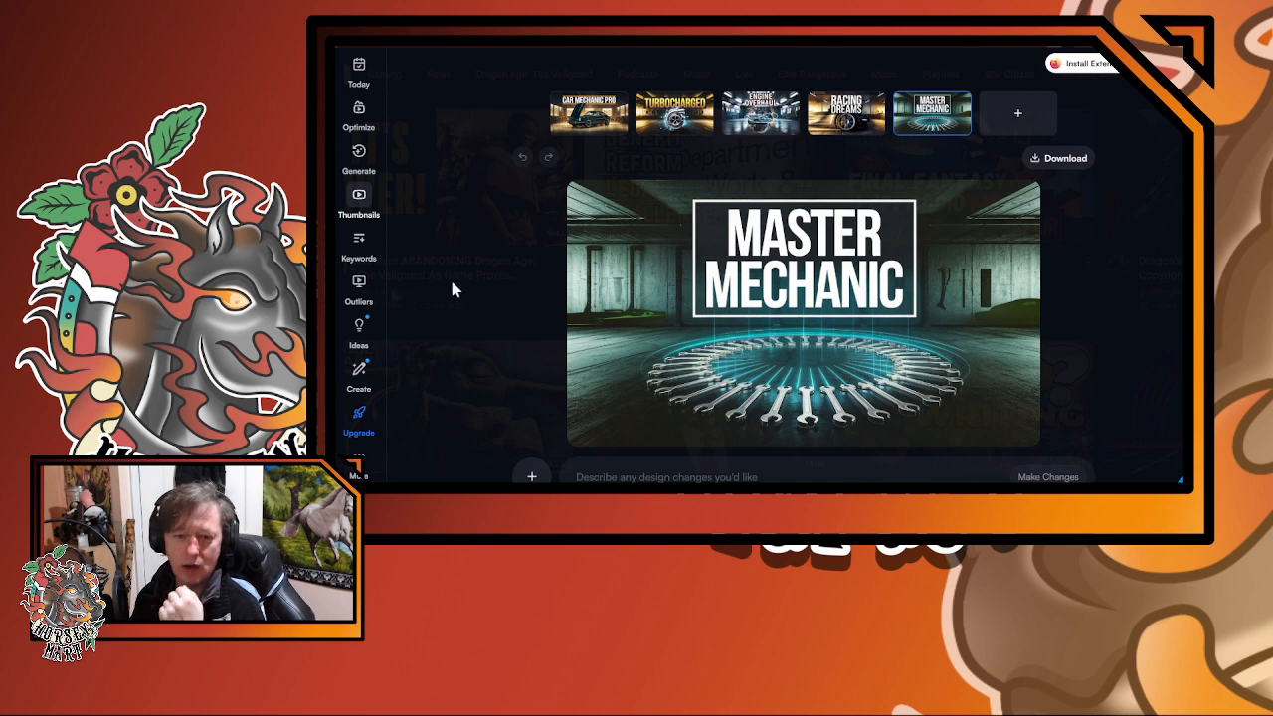